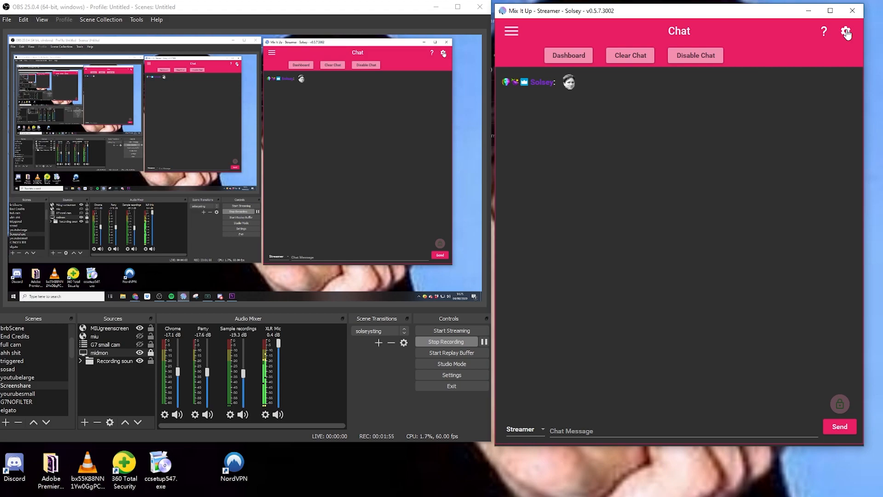
# Show the Overlays page in Mix It Up settings to view overlay URLs.
pyautogui.click(846, 31)
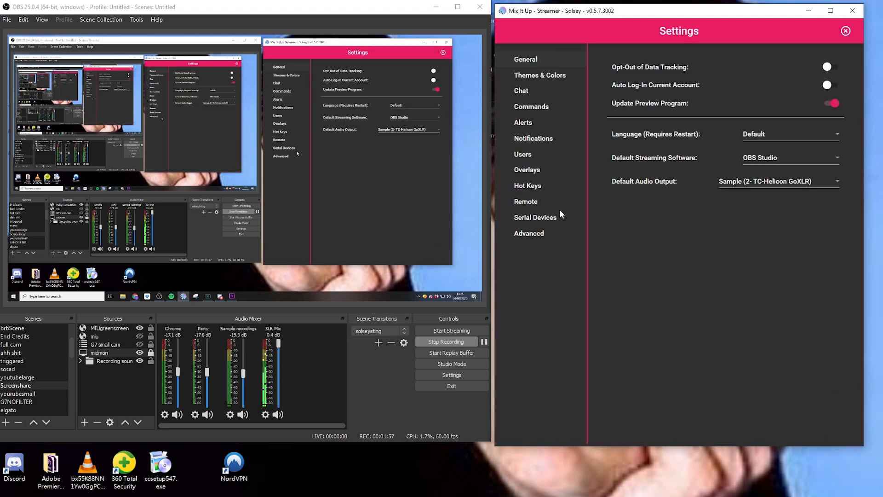
pyautogui.click(527, 170)
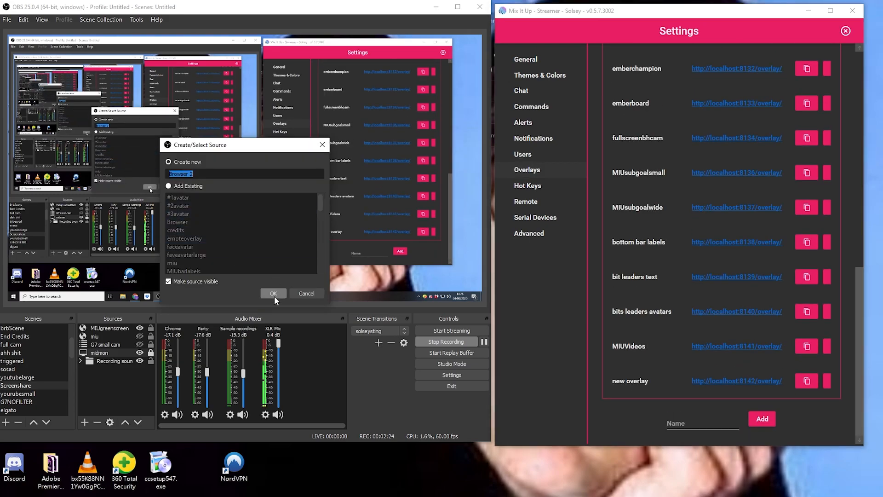
pyautogui.click(273, 294)
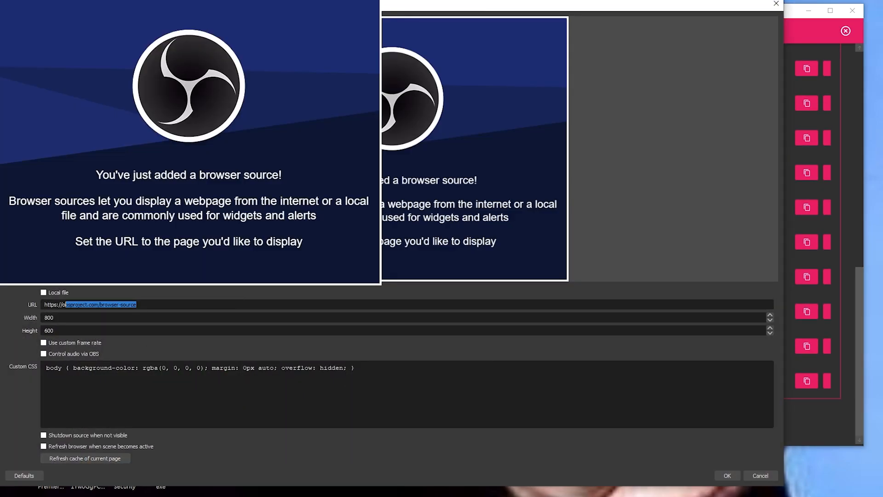
pyautogui.write('http://localhost:8142/overlay/')
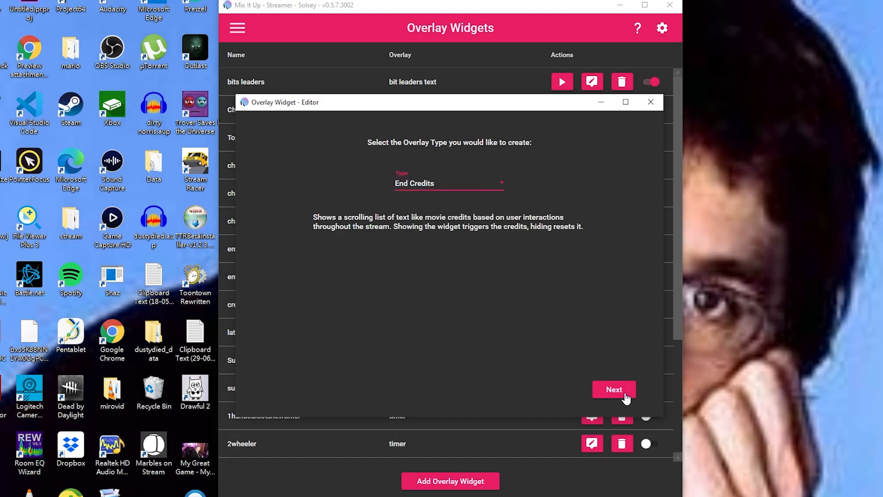
# Continue with the End Credits widget type and assign it to new overlay.
pyautogui.click(613, 389)
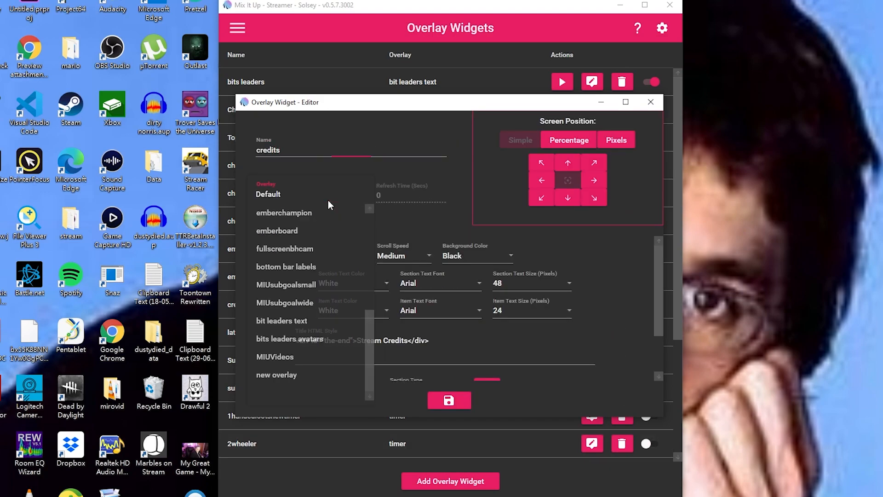
pyautogui.click(276, 374)
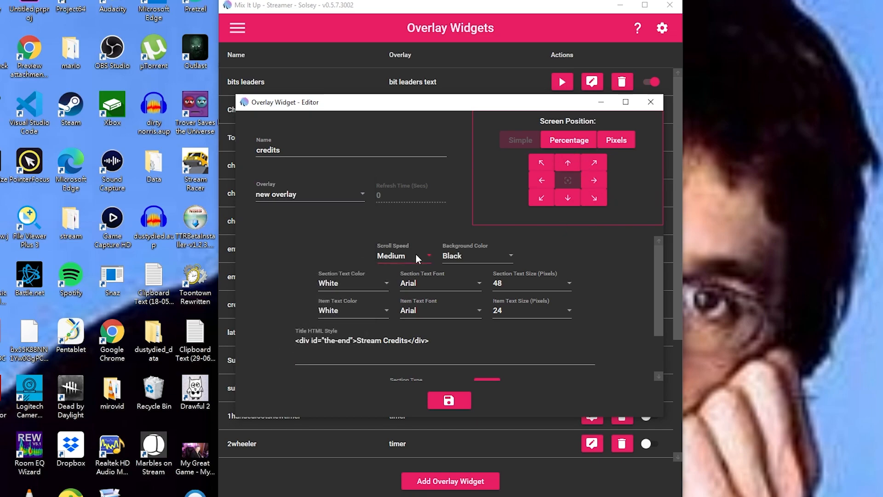
pyautogui.moveTo(386, 308)
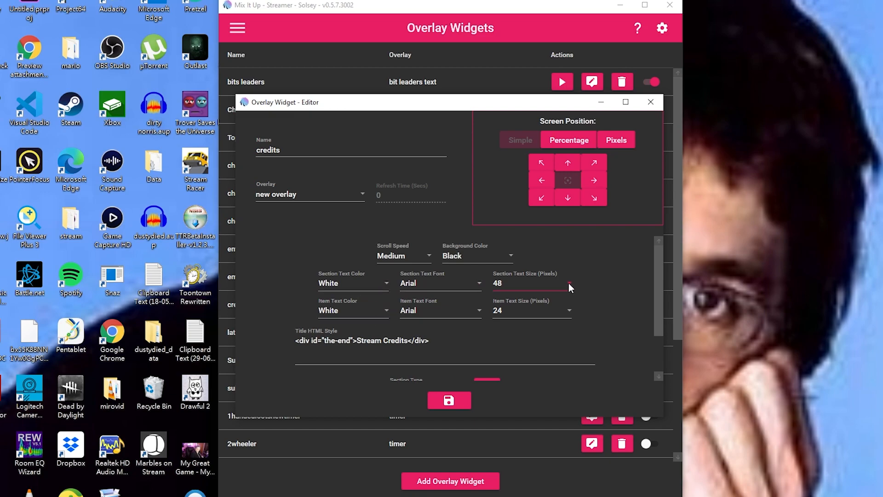
pyautogui.moveTo(590, 323)
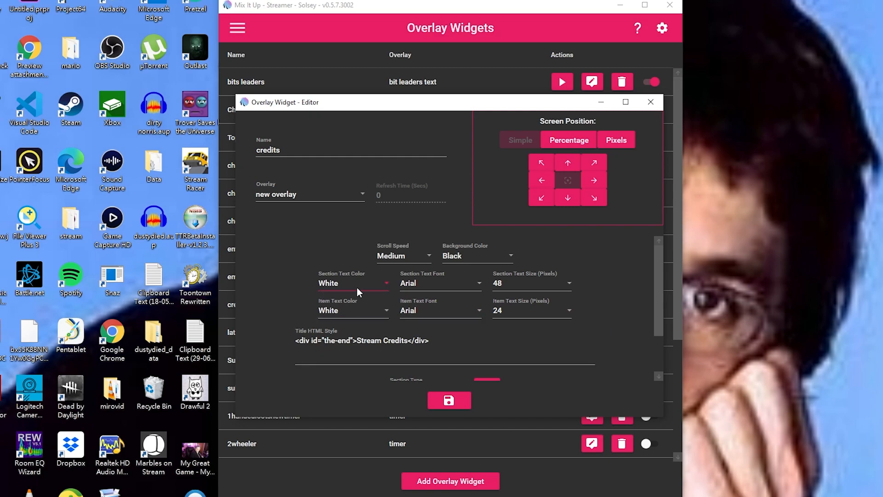
pyautogui.moveTo(363, 288)
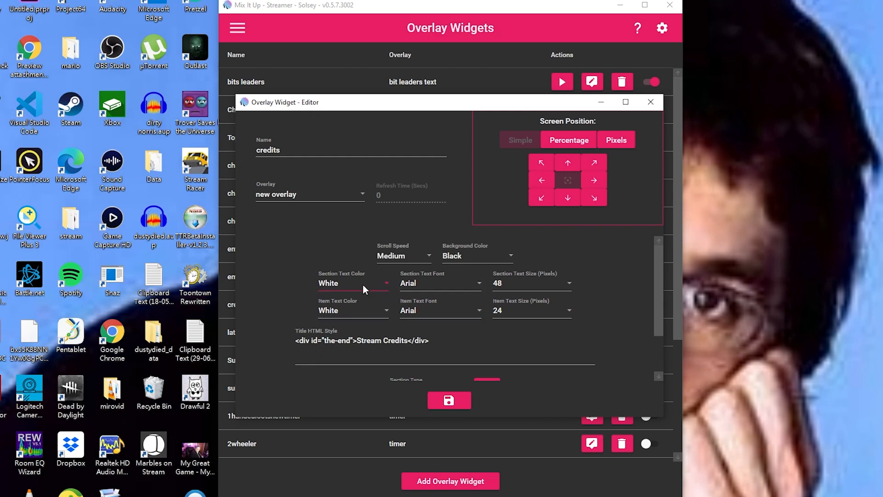
pyautogui.moveTo(361, 292)
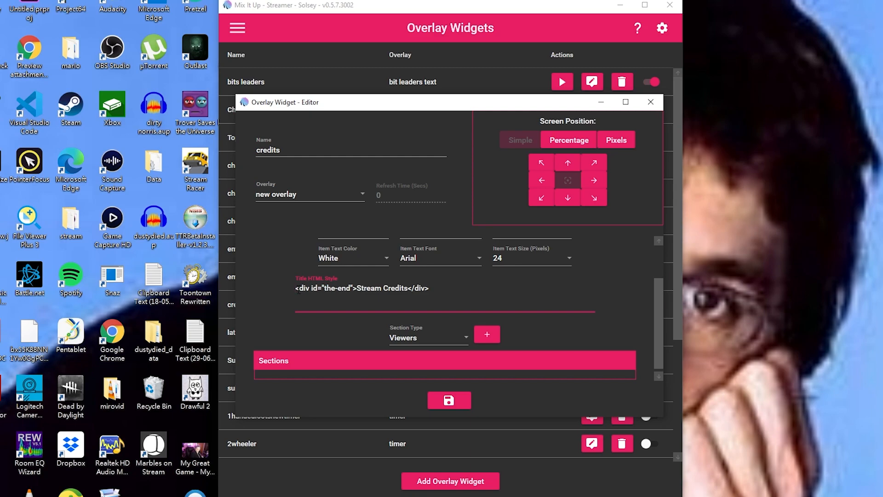
# Pick Hosts as a credits section type, then reopen the section type list.
pyautogui.click(428, 337)
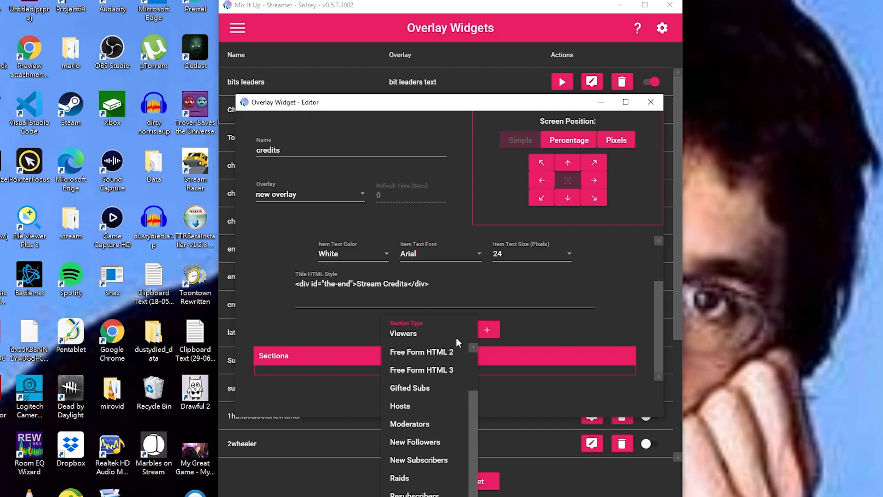
pyautogui.click(422, 352)
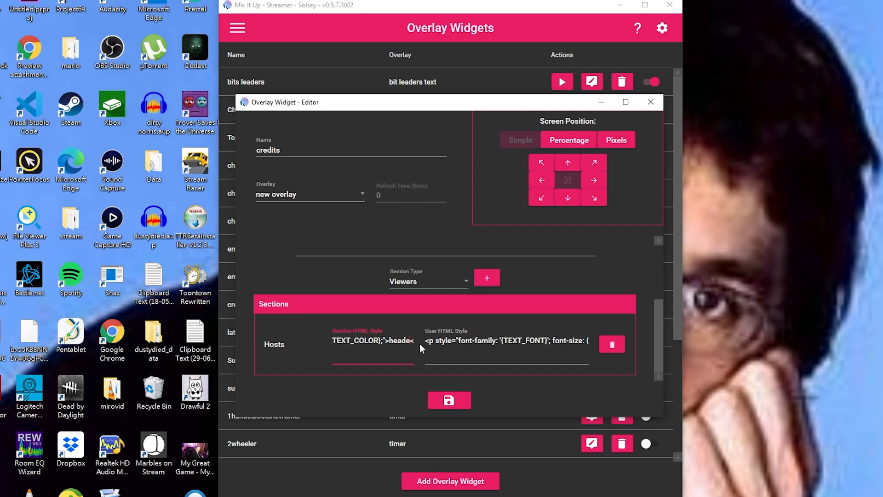
pyautogui.click(428, 281)
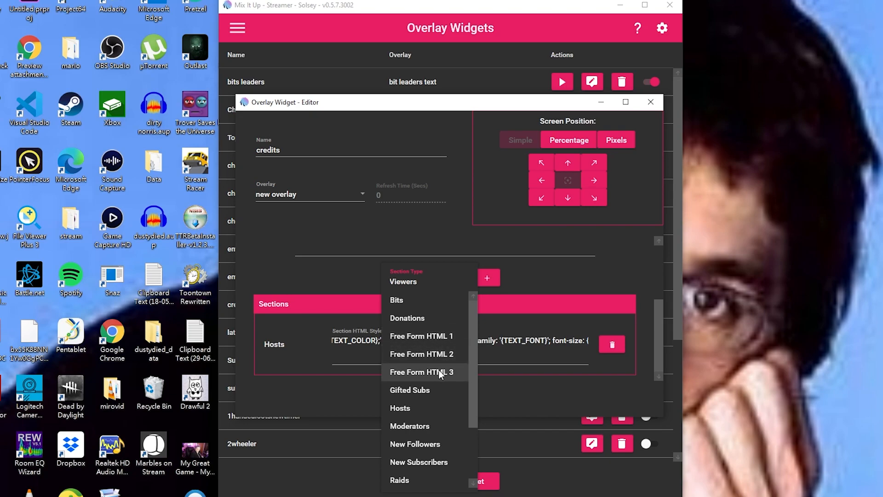
pyautogui.moveTo(437, 376)
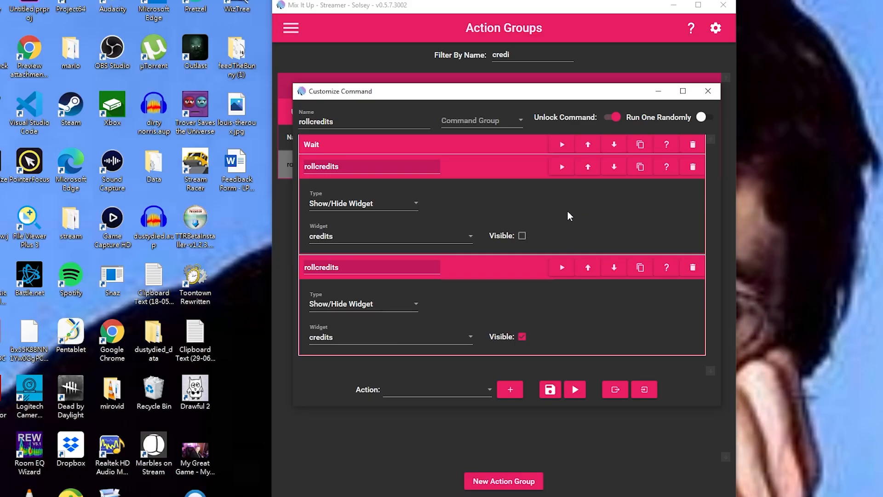
pyautogui.moveTo(588, 327)
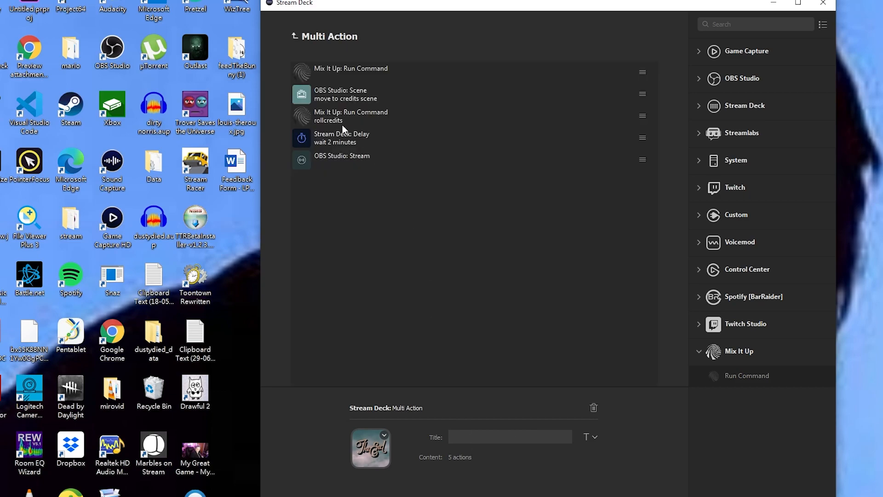
# Show the properties of the multi action's Mix It Up rollcredits command step.
pyautogui.click(351, 116)
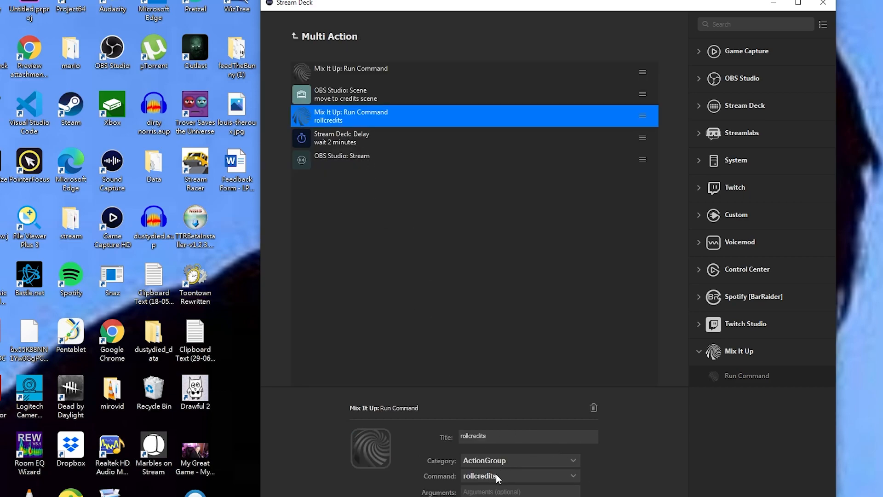